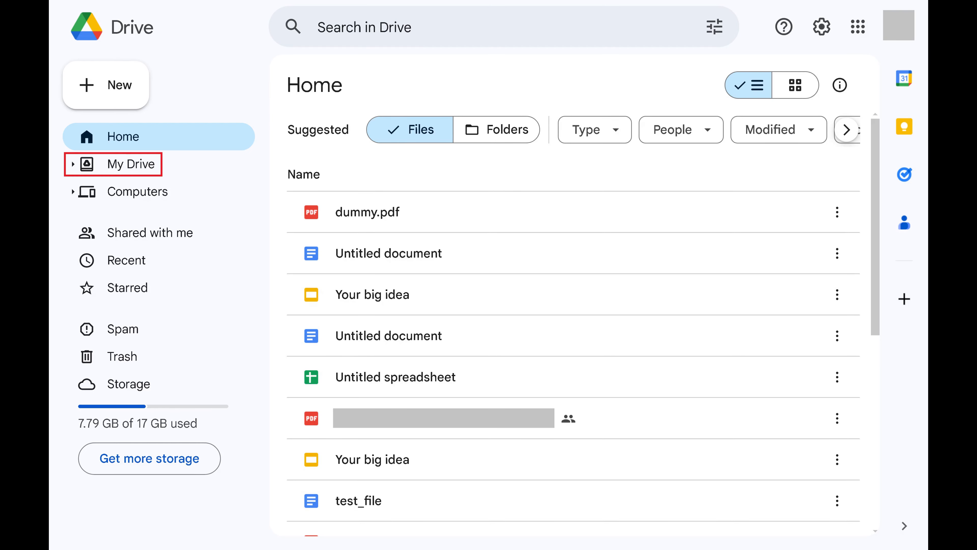
Step: Show the top-level folders and files of My Drive from the sidebar
{"action": "left_click", "coordinate": [131, 164]}
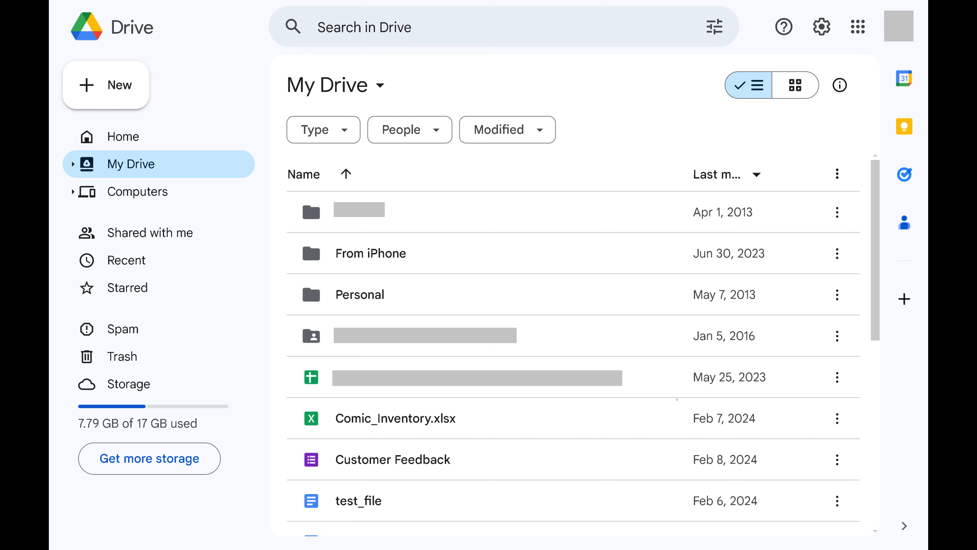
Step: Select all 18 top-level My Drive items via the first item and Ctrl+A
{"action": "left_click", "coordinate": [359, 212]}
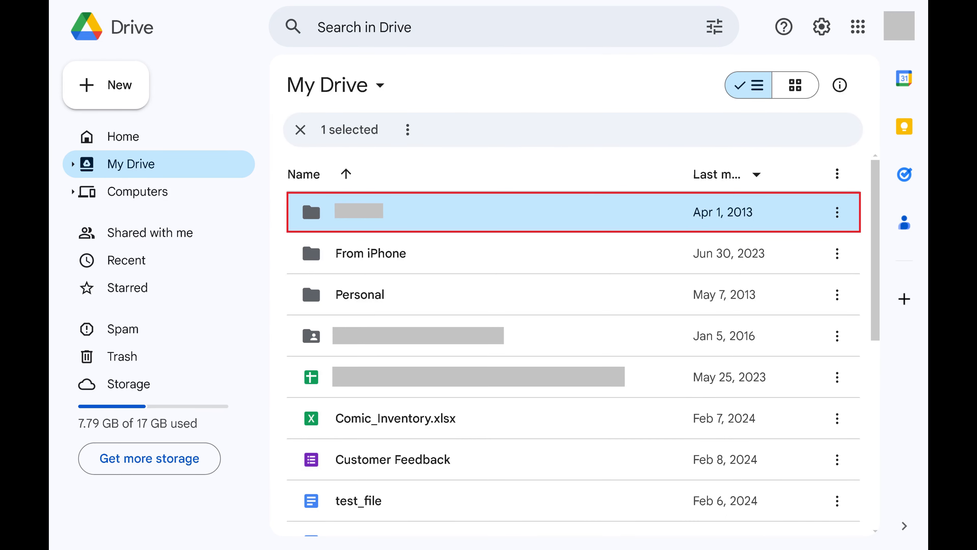
{"action": "key", "text": "ctrl+a"}
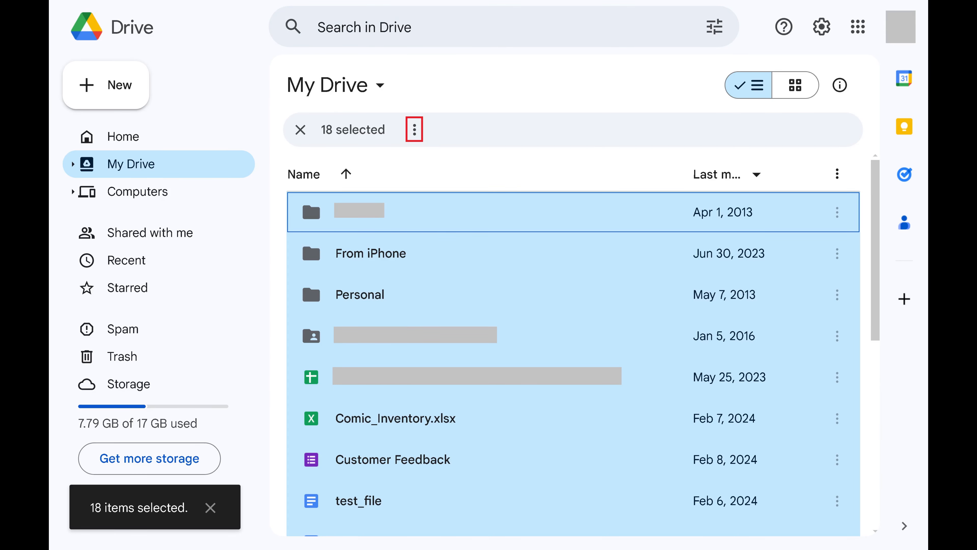
Step: Download the 18 selected items from the selection bar's More actions menu
{"action": "left_click", "coordinate": [413, 130]}
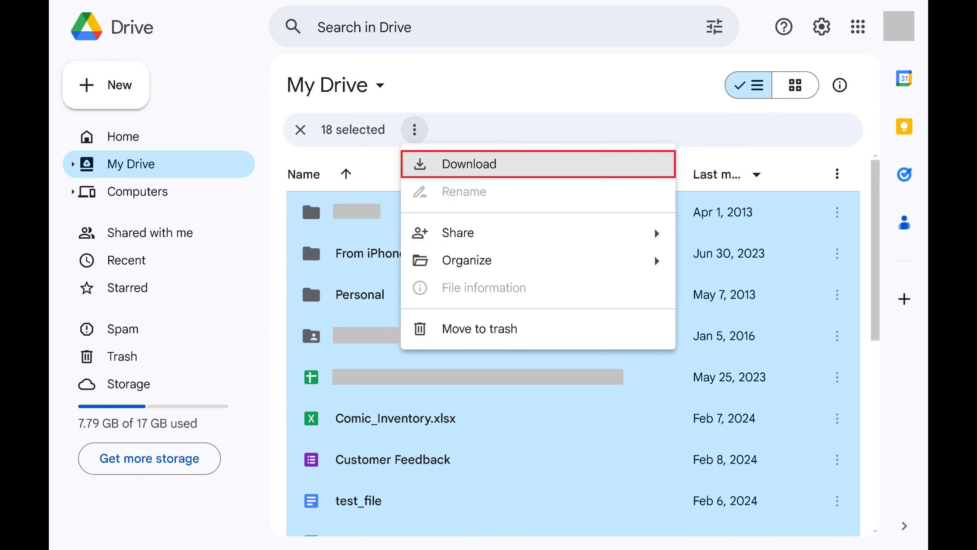
{"action": "left_click", "coordinate": [469, 163]}
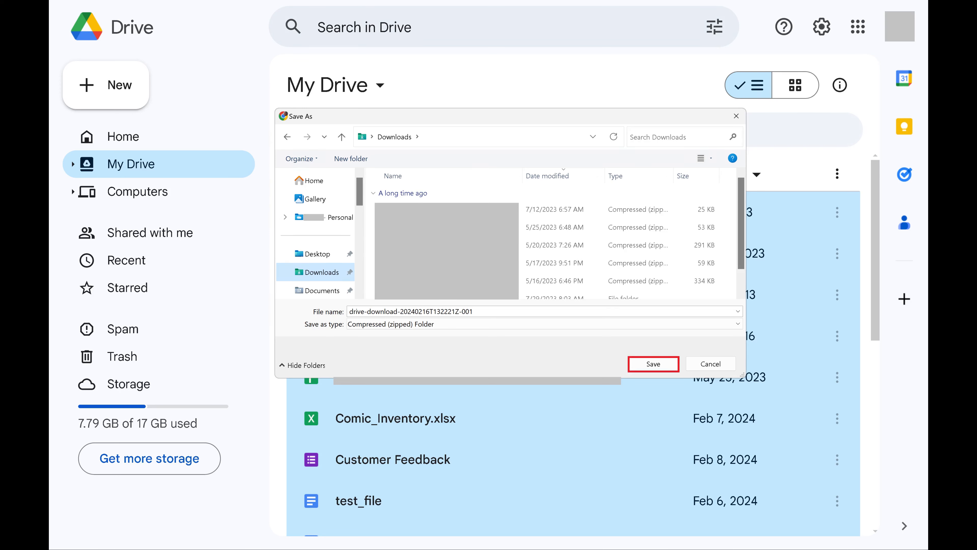
Step: Save the drive-download zip archive into Downloads as a Compressed (zipped) Folder
{"action": "left_click", "coordinate": [652, 363]}
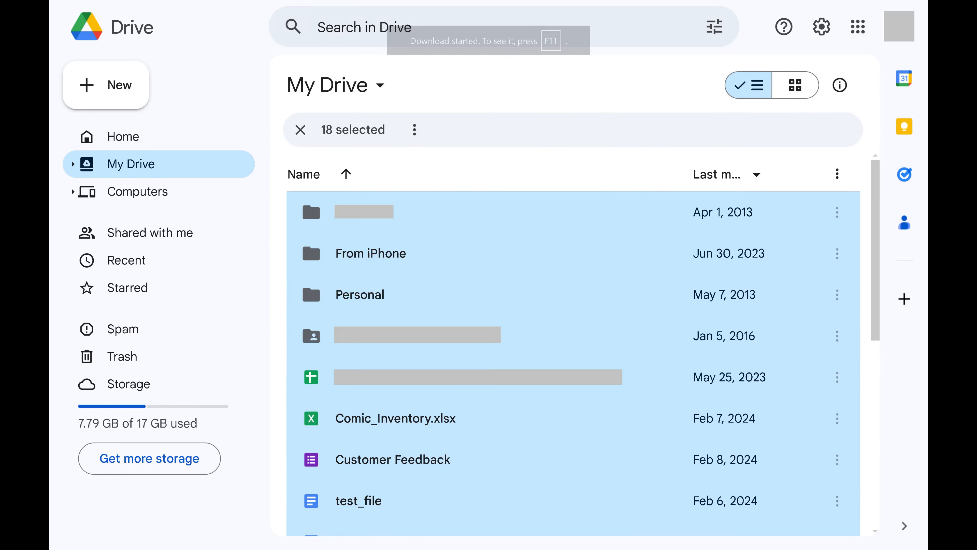